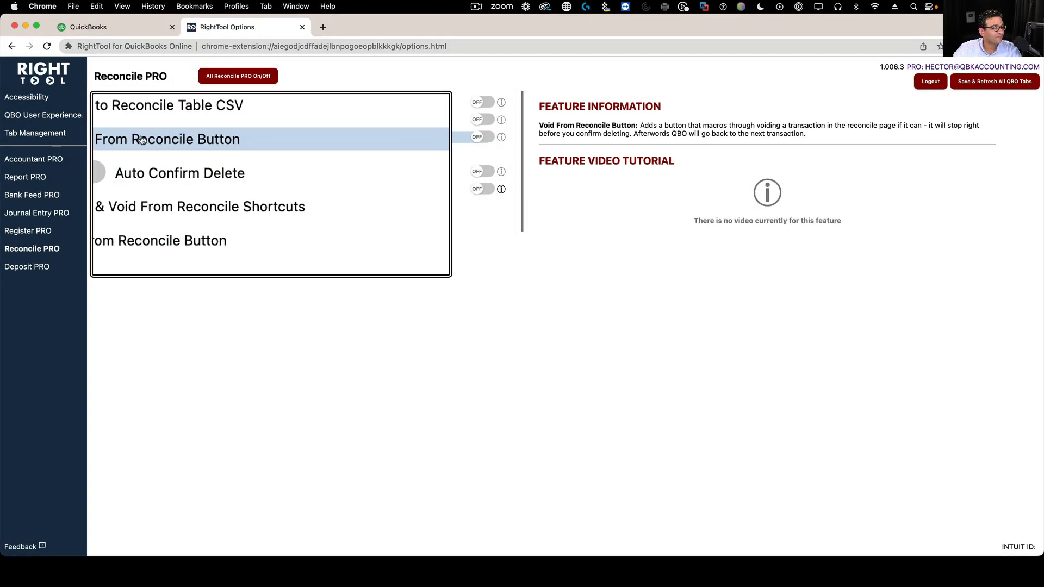
Step: Turn on RightTool's Delete From Reconcile Button and save-refresh all QuickBooks tabs
left_click(481, 137)
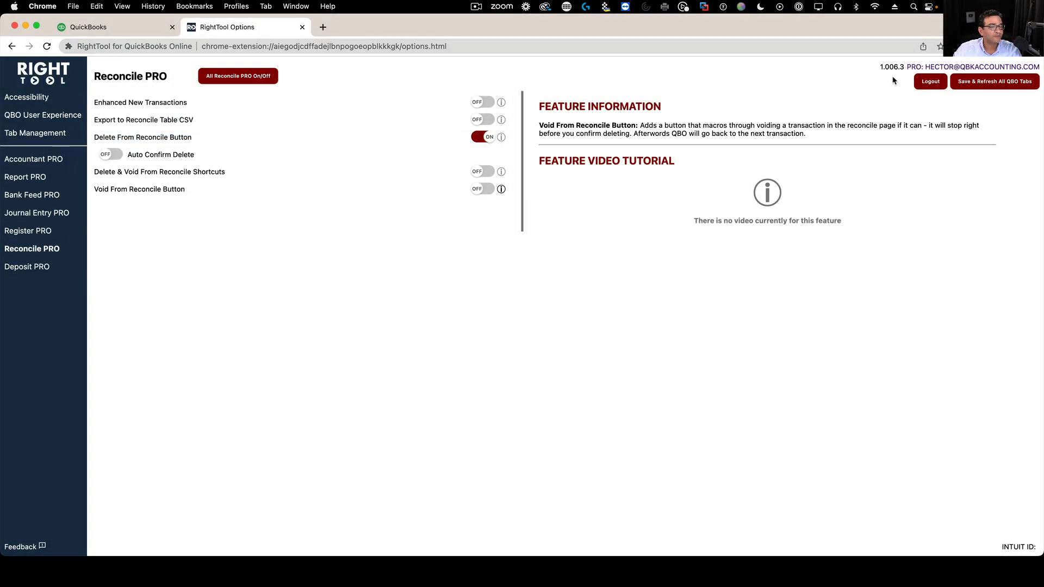
left_click(87, 26)
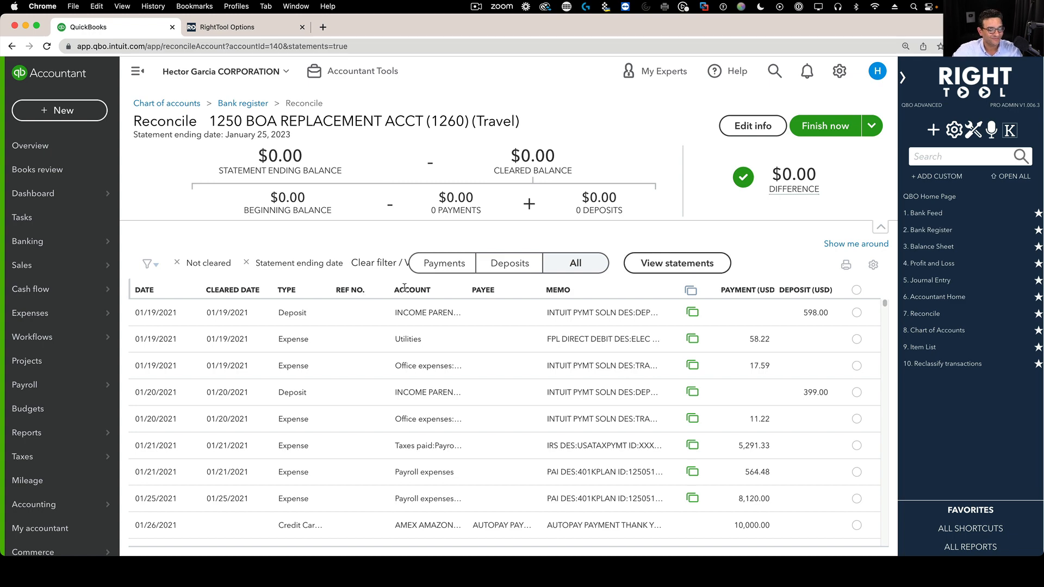
Step: Expand the 598.00 deposit dated 01/19/2021, delete it and confirm with Yes
left_click(138, 70)
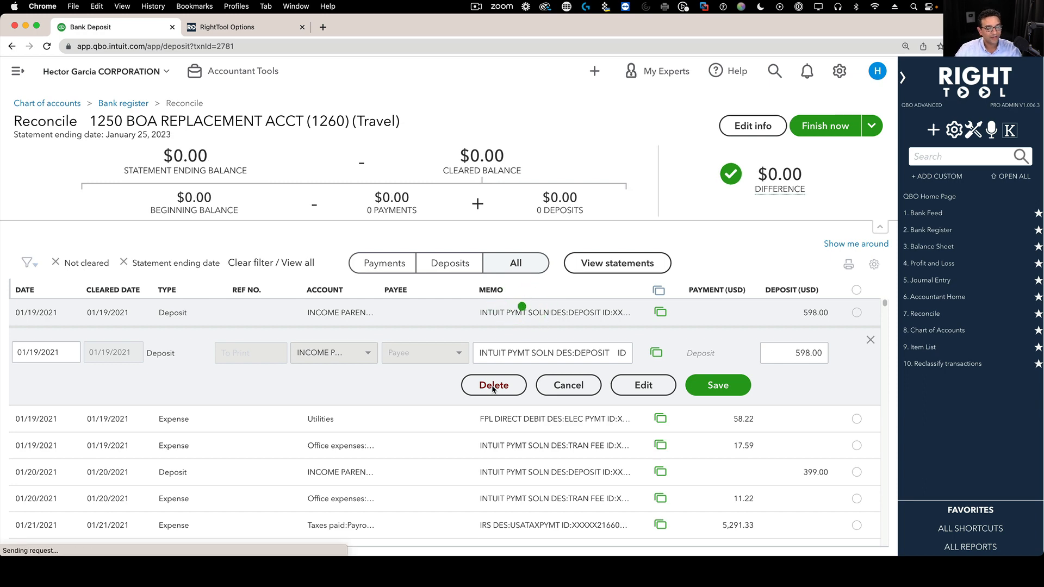
left_click(492, 385)
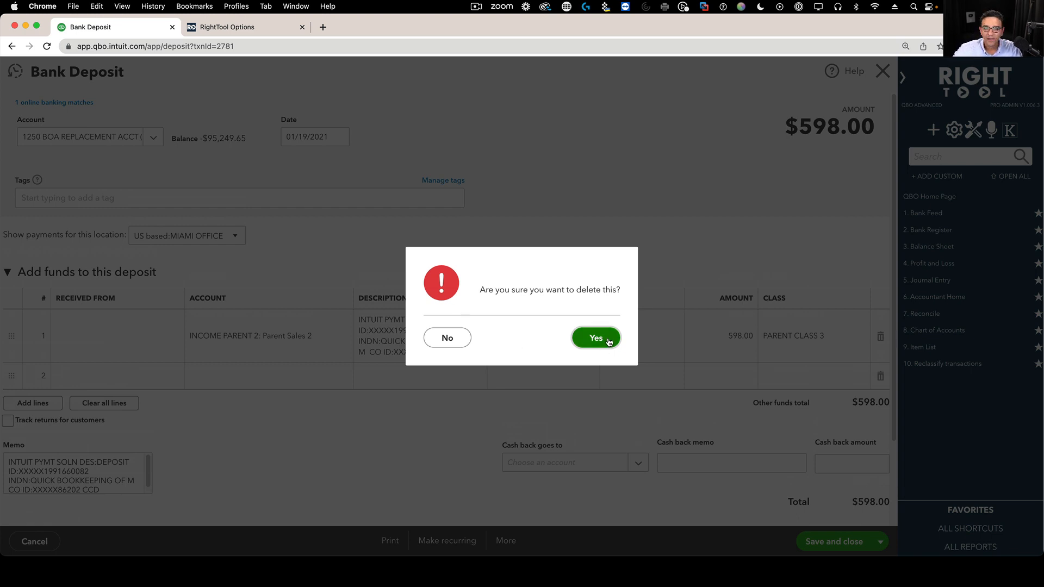
left_click(595, 337)
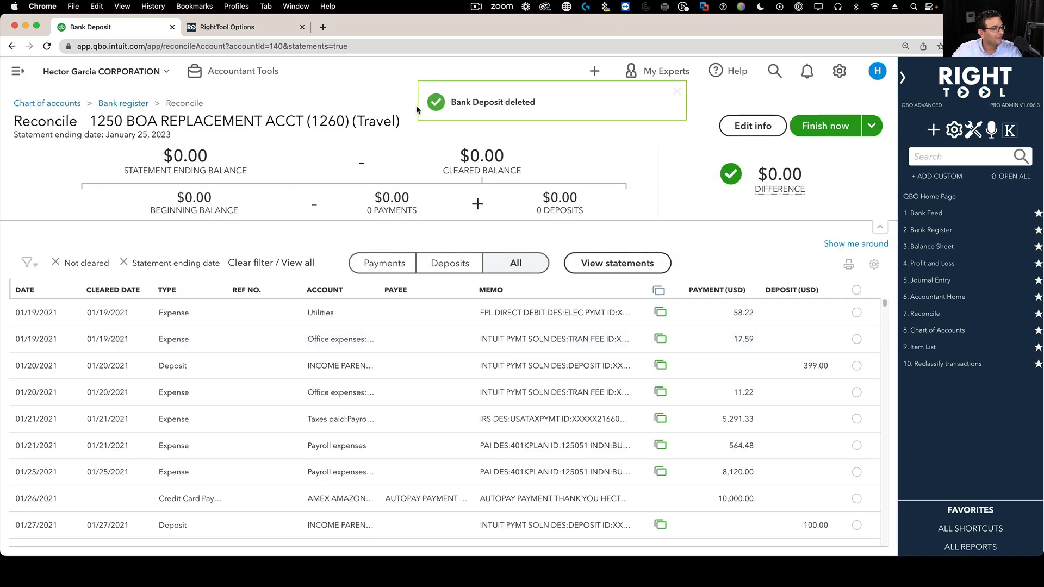
Step: Remove the 58.22 Utilities expense via More > Delete and return to Reconcile
left_click(227, 27)
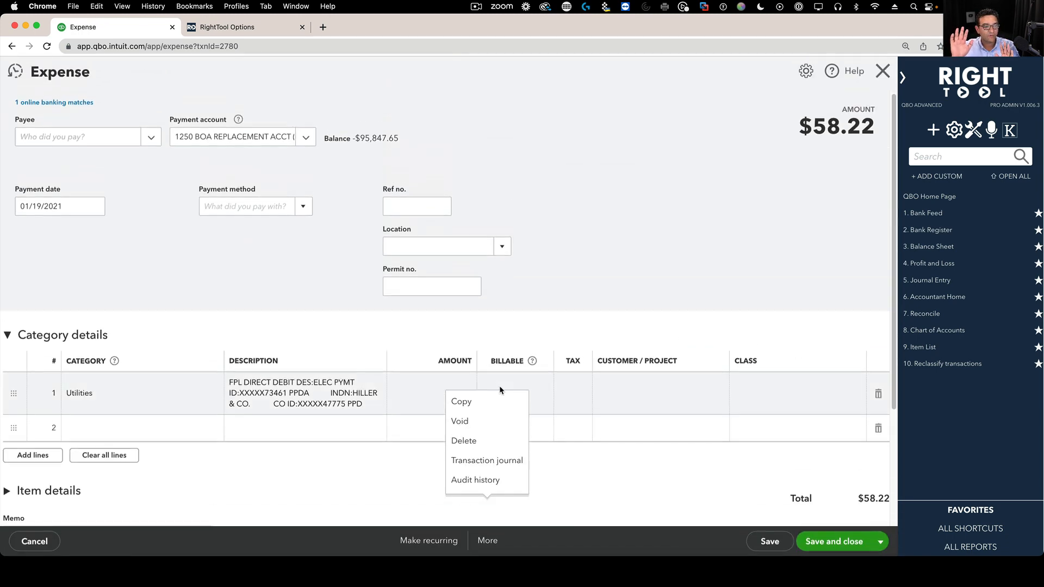
left_click(463, 441)
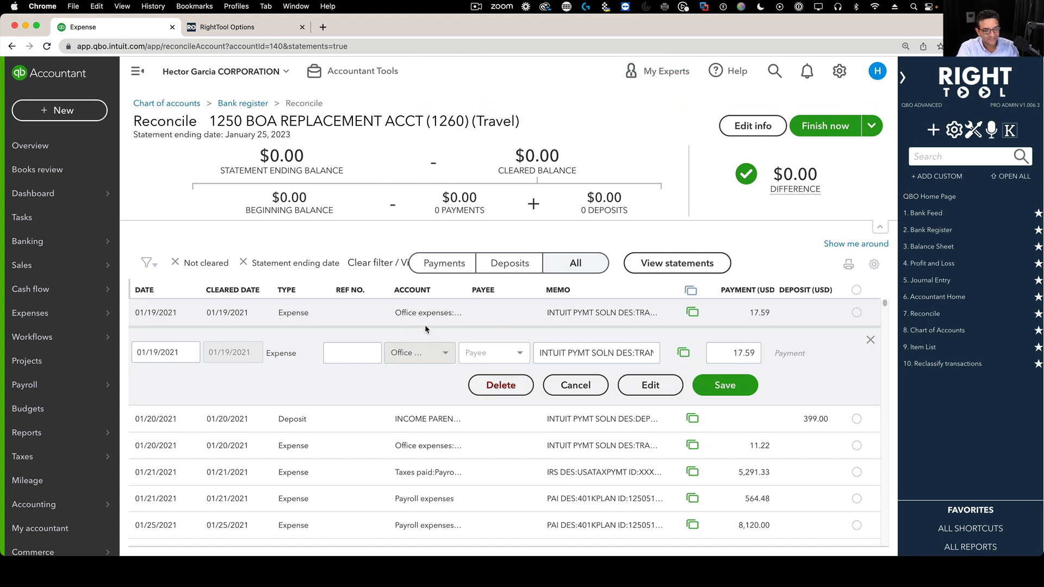
mouse_move(437, 500)
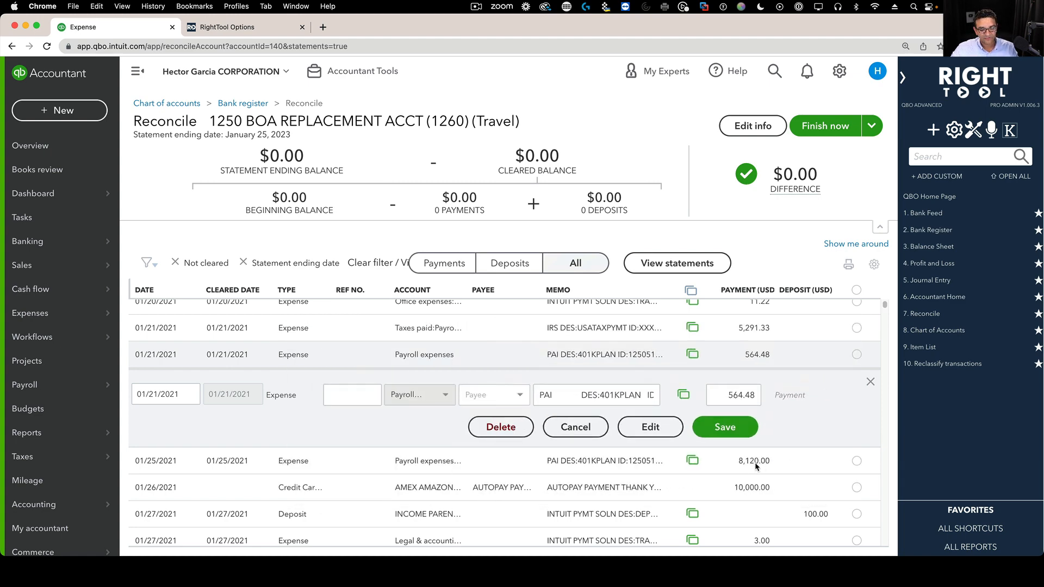
Step: Delete the expanded 564.48 Payroll expense, letting auto-confirm remove it
left_click(501, 426)
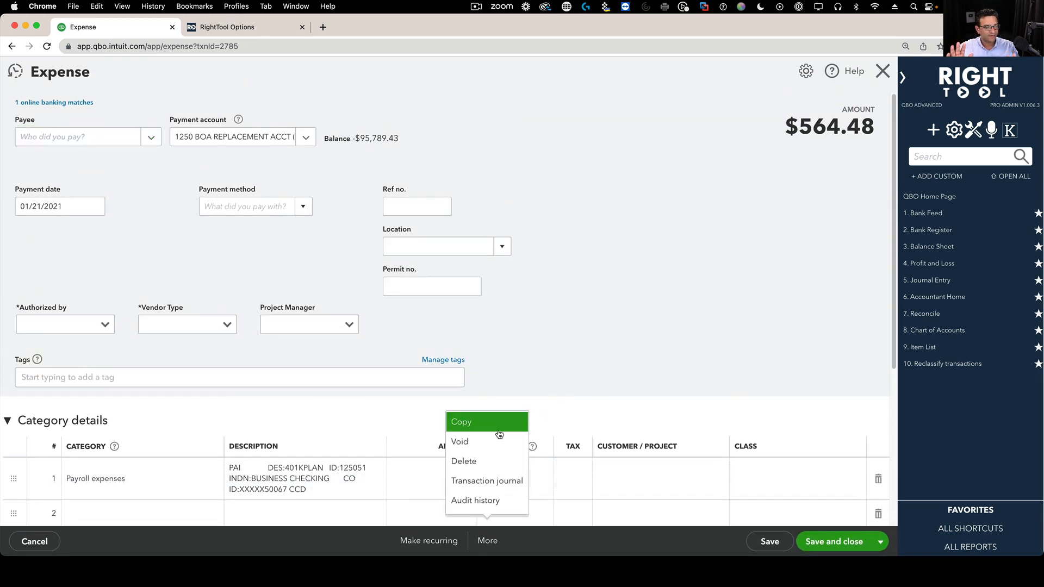
left_click(464, 461)
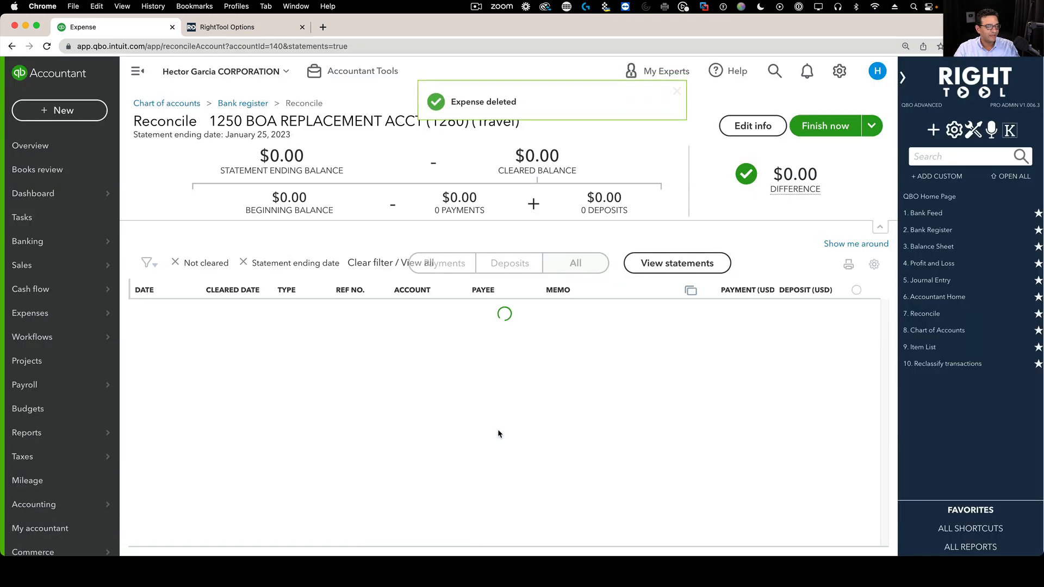